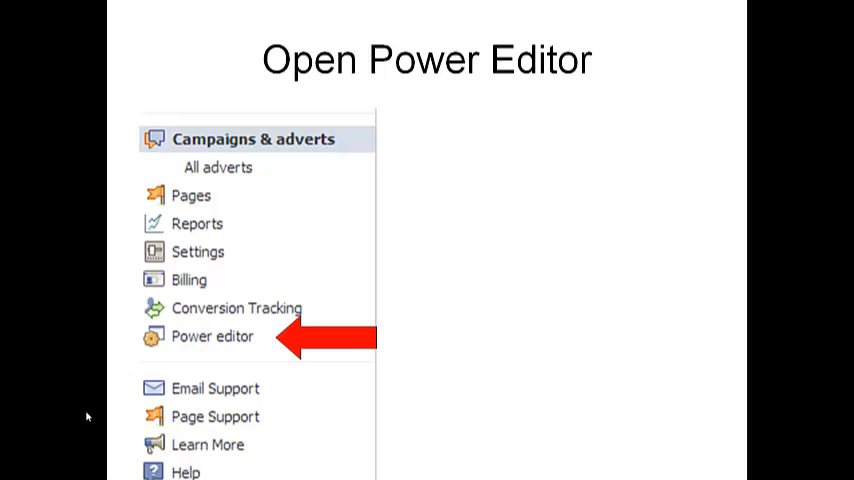
# - Advance the slideshow from Open Power Editor to the Download existing account slide
pyautogui.click(212, 336)
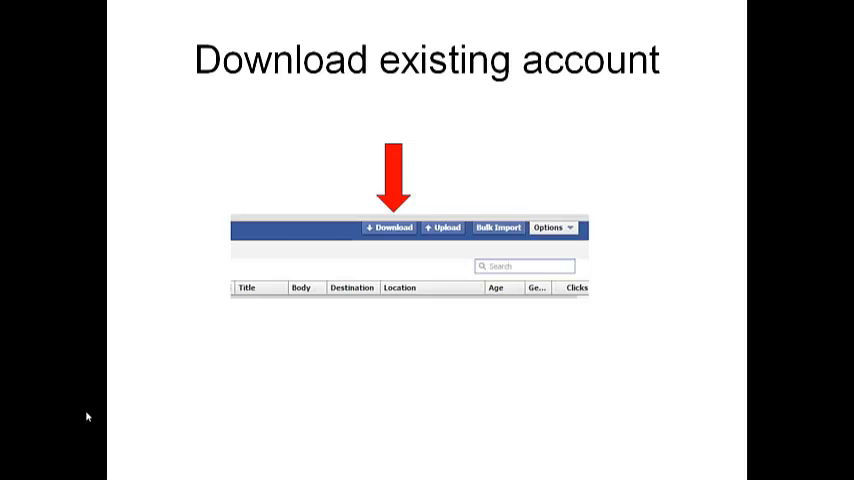